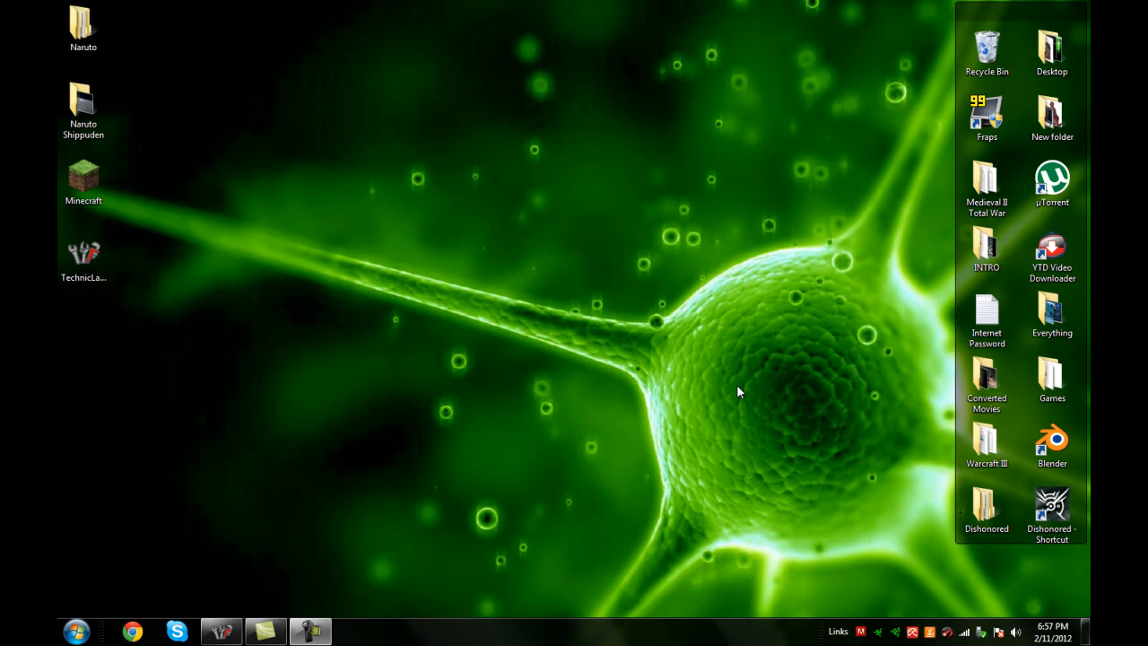
pyautogui.moveTo(768, 316)
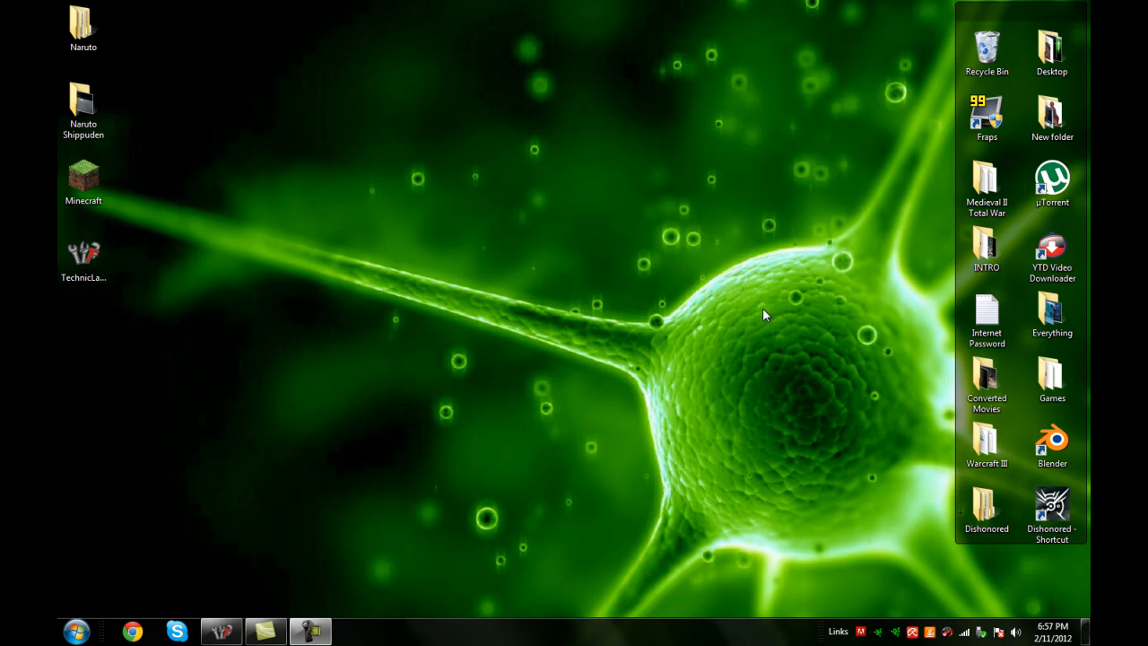
pyautogui.moveTo(617, 269)
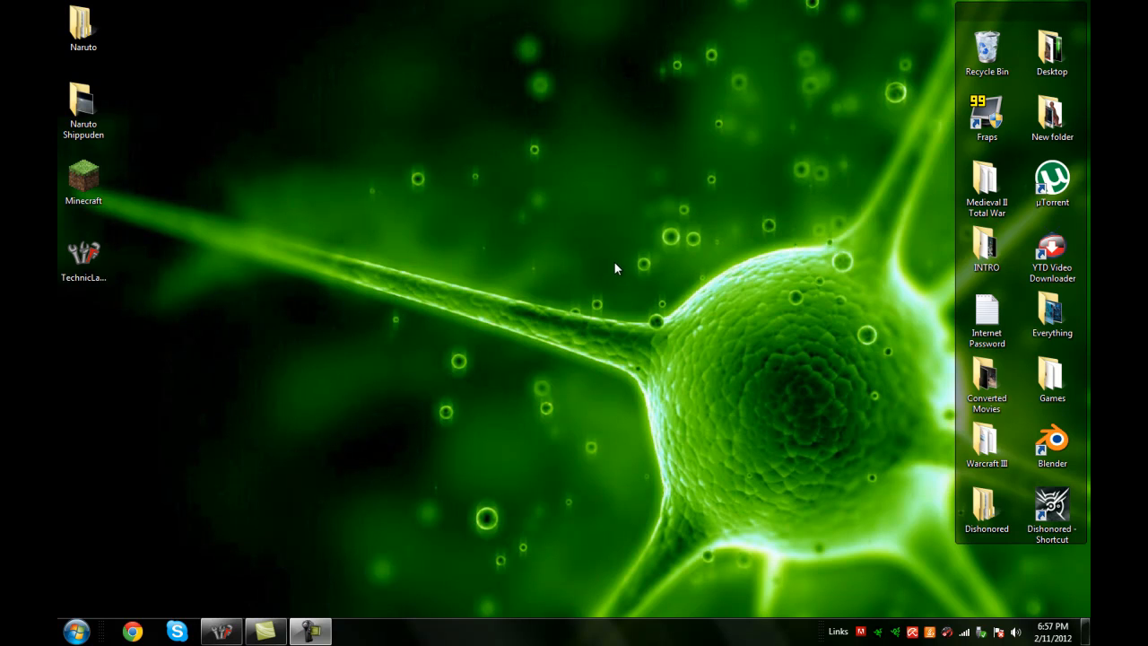
pyautogui.moveTo(635, 334)
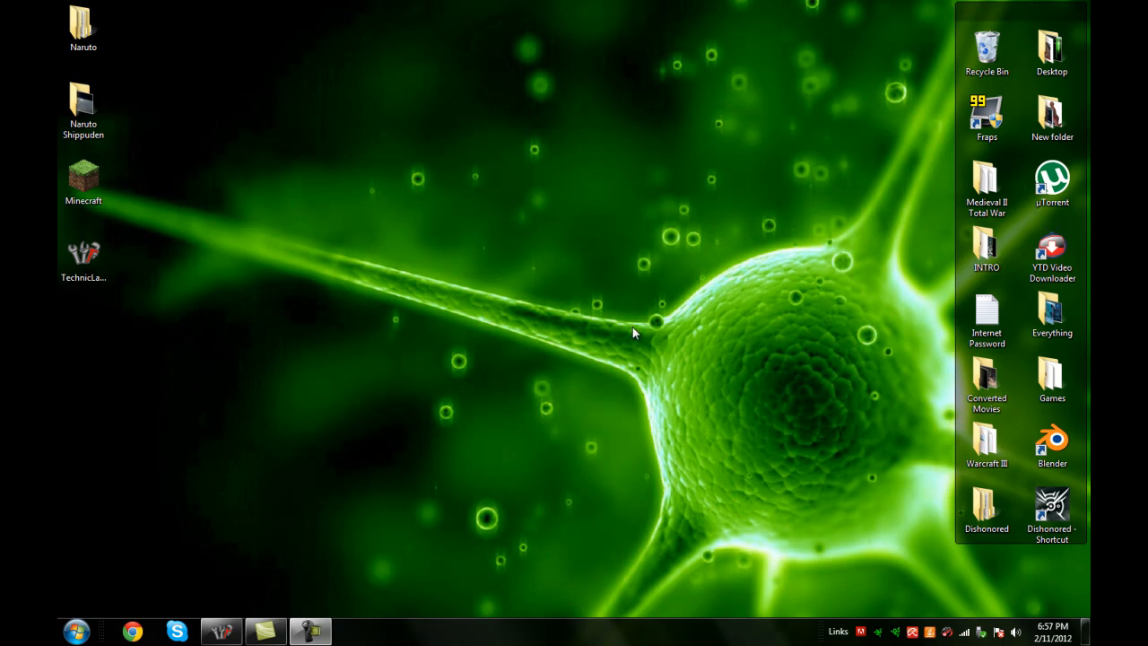
# - Navigate via %appdata% into AppData\Roaming\.techniclauncher\tekkit where the options file lives
pyautogui.click(75, 631)
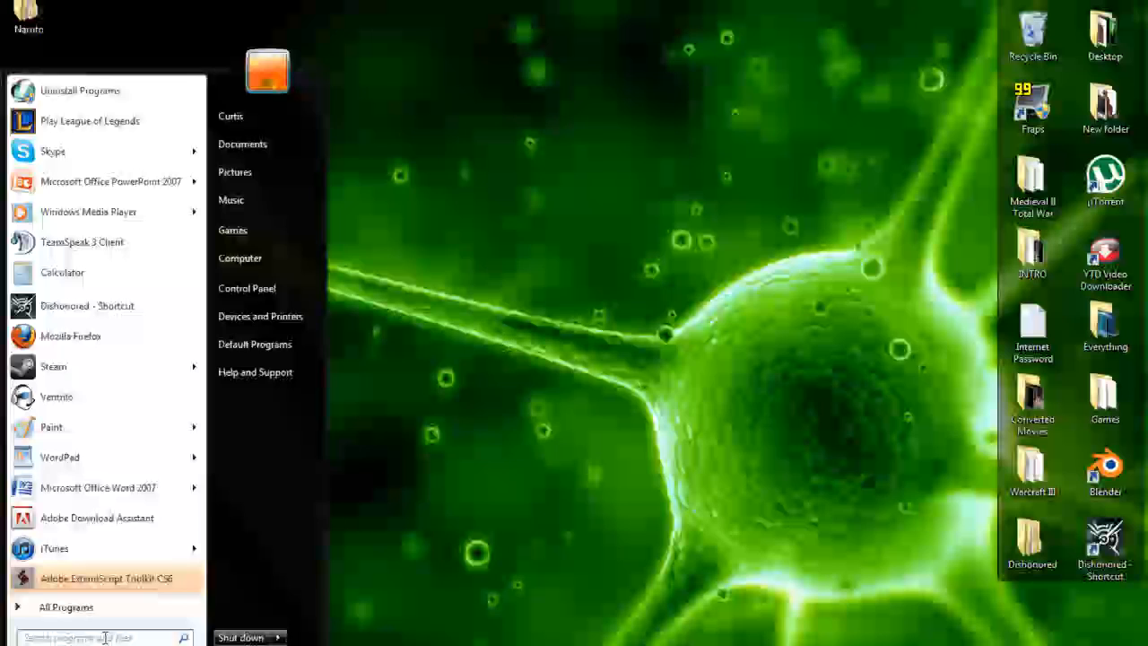
pyautogui.click(64, 607)
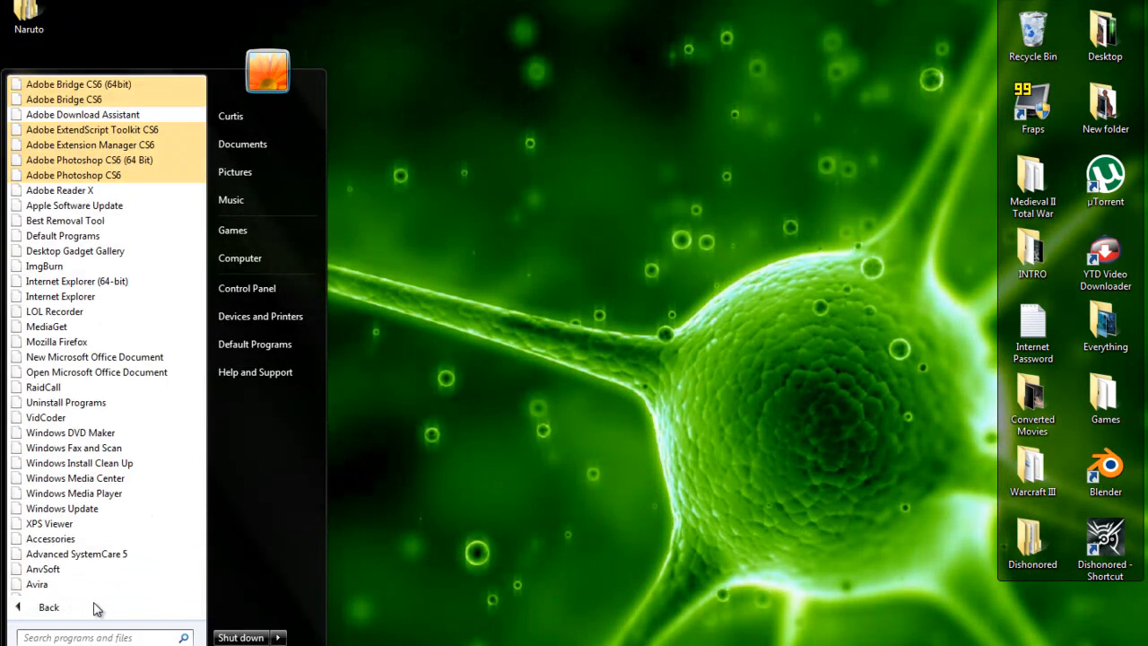
pyautogui.write('%appdata%')
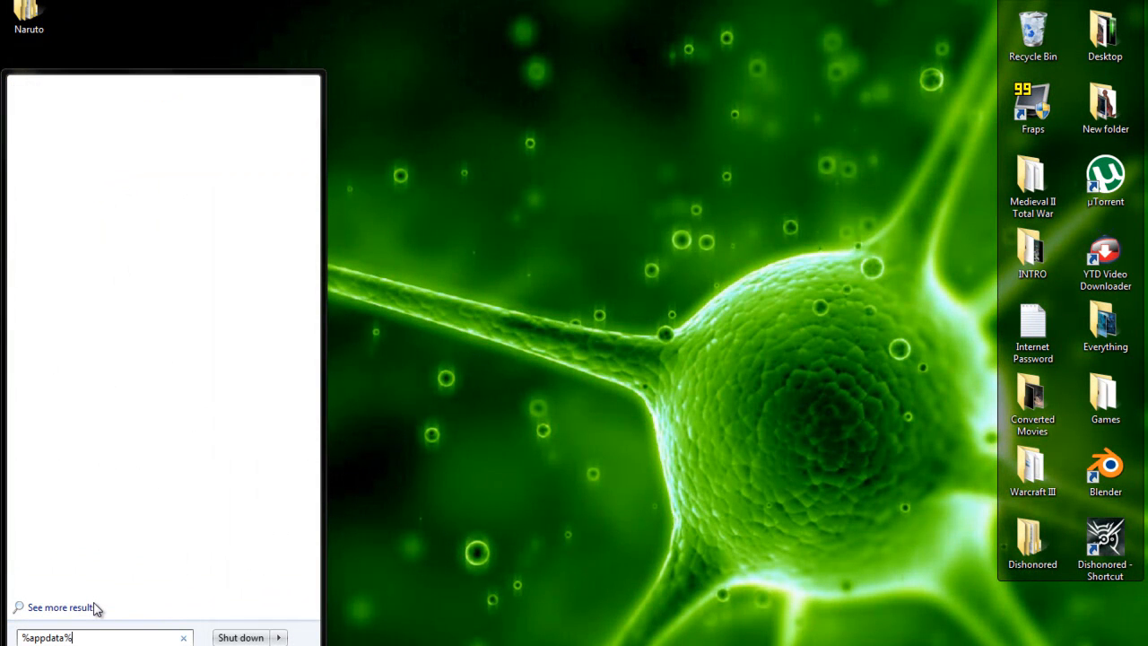
pyautogui.moveTo(39, 229)
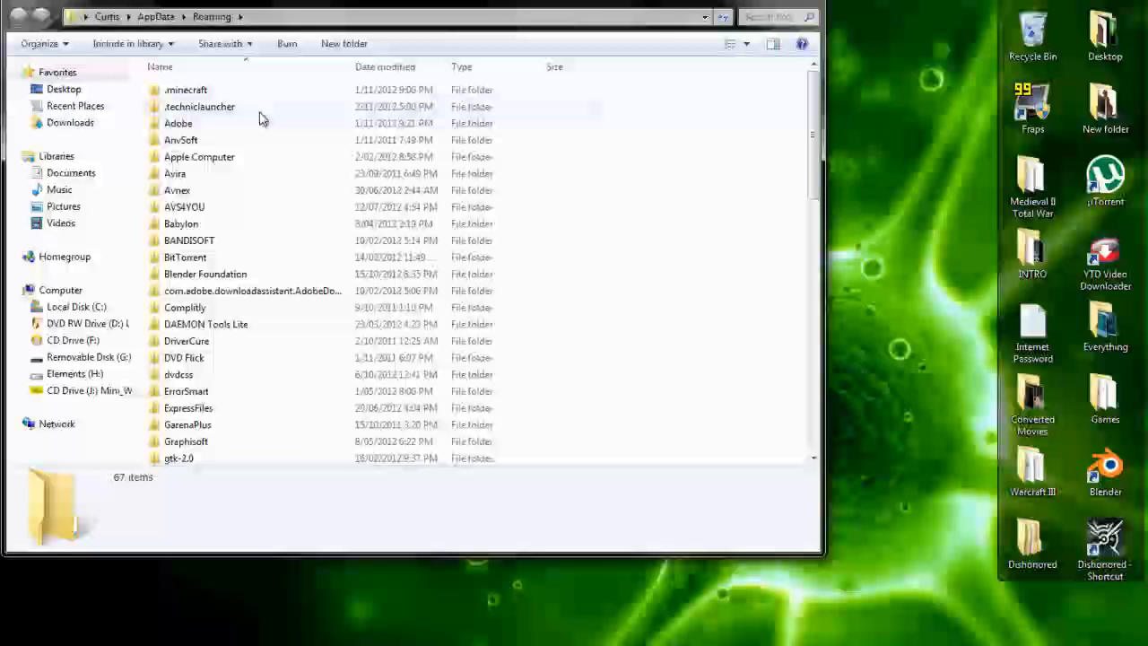
pyautogui.doubleClick(198, 106)
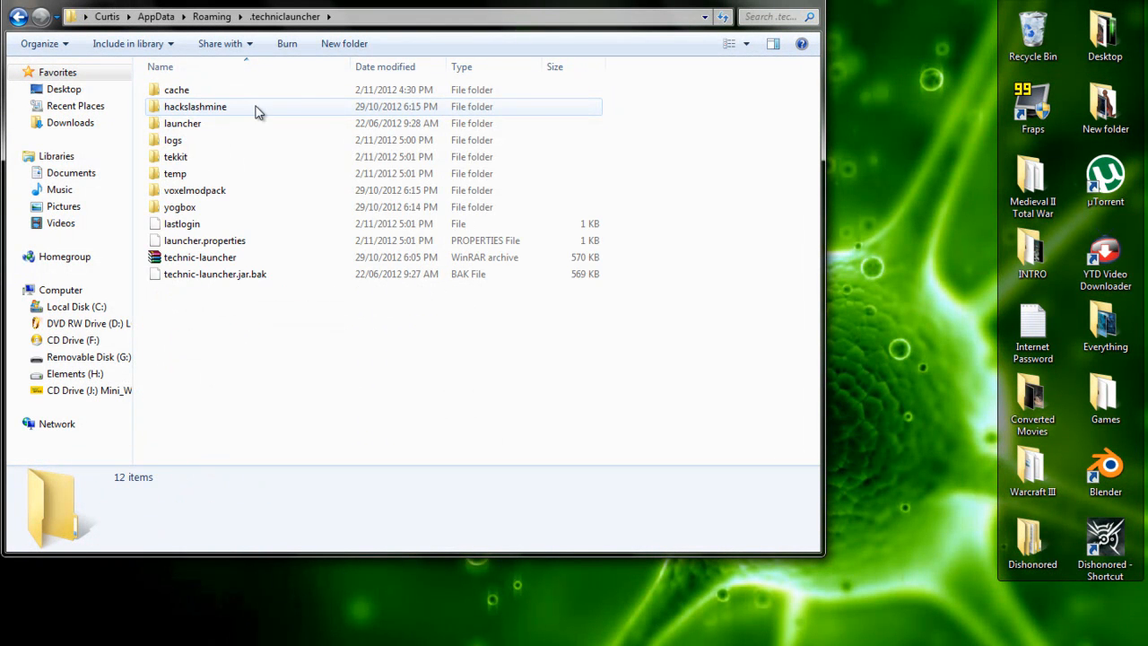
pyautogui.doubleClick(176, 156)
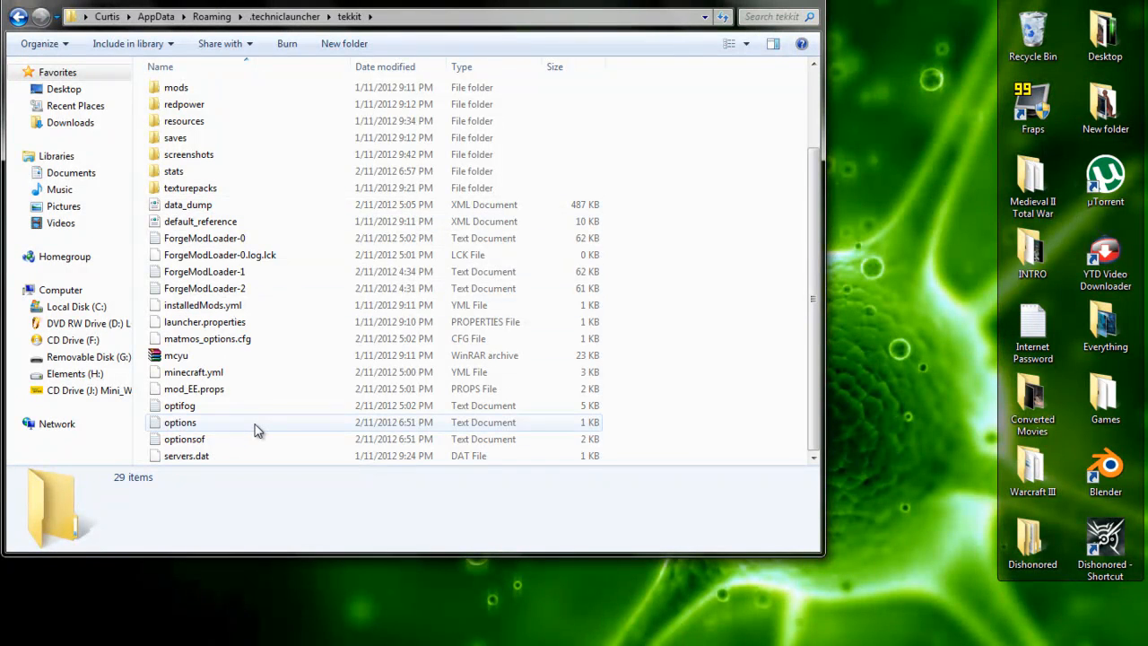
pyautogui.moveTo(180, 421)
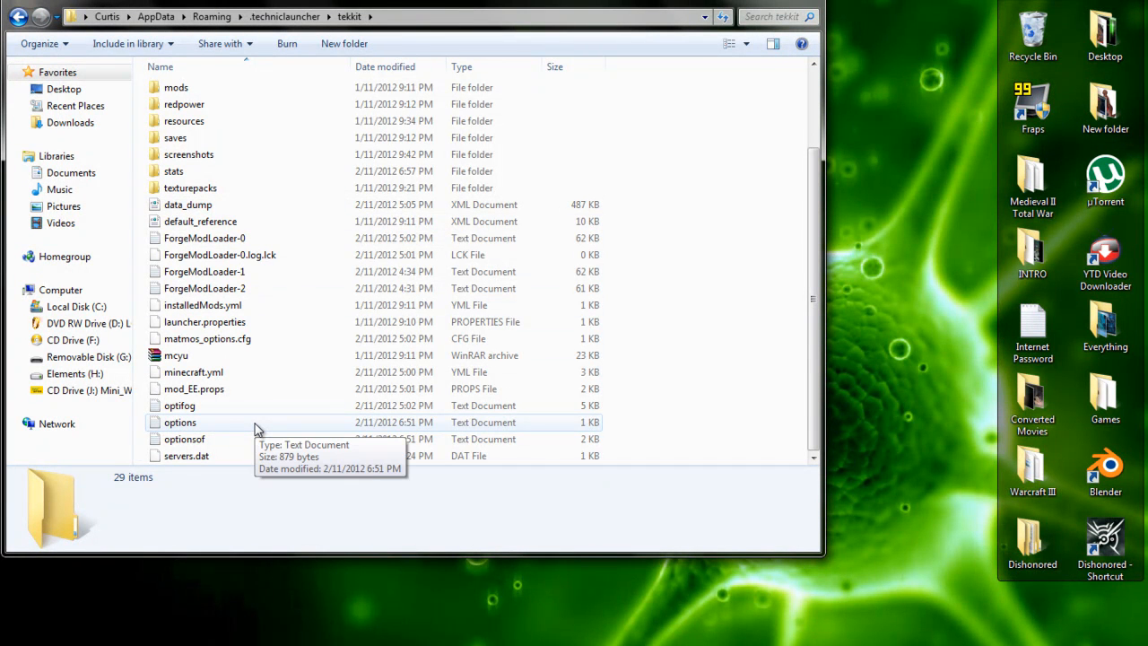
# - Edit the options file in WordPad so fpsLimit reads 2050 instead of 0
pyautogui.doubleClick(180, 421)
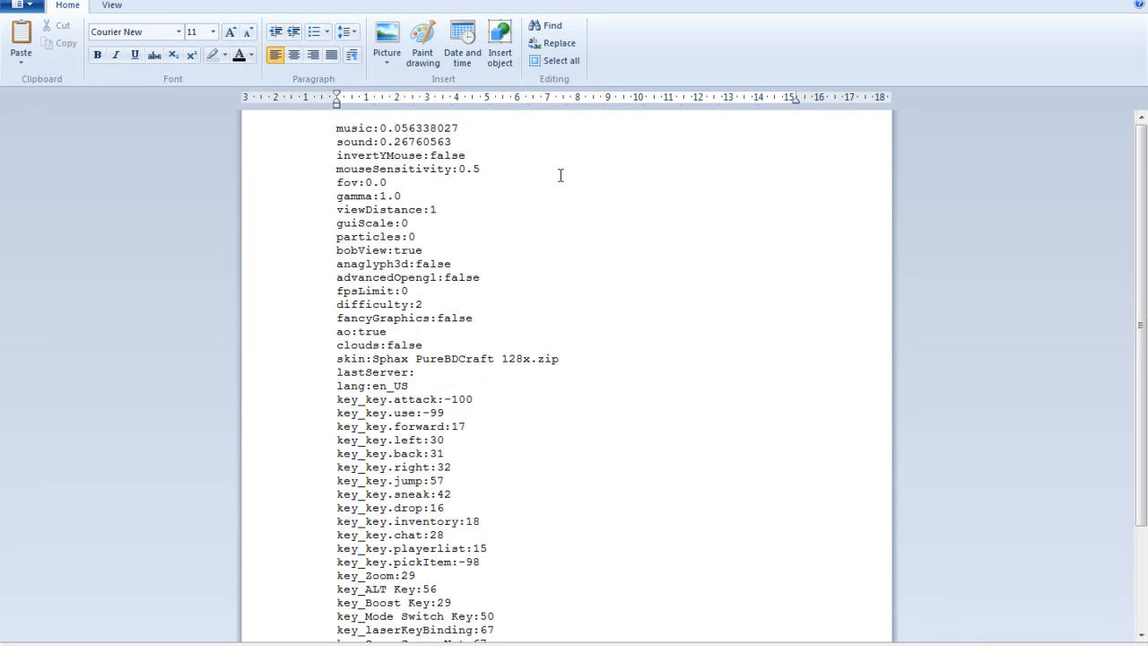
pyautogui.moveTo(450, 226)
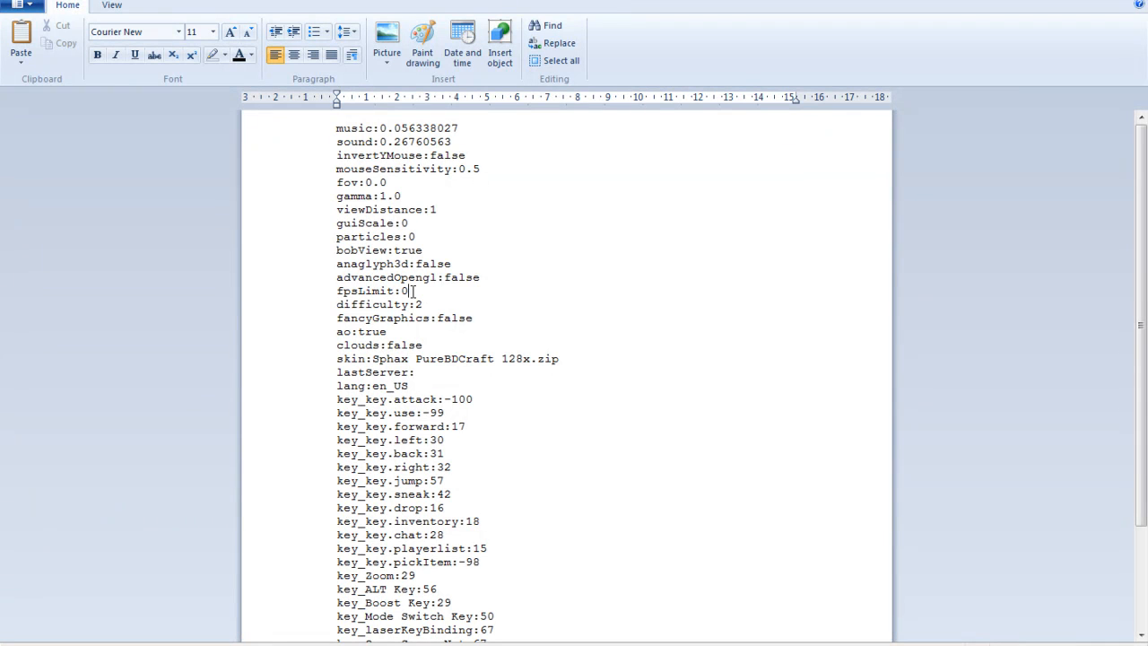
pyautogui.moveTo(481, 270)
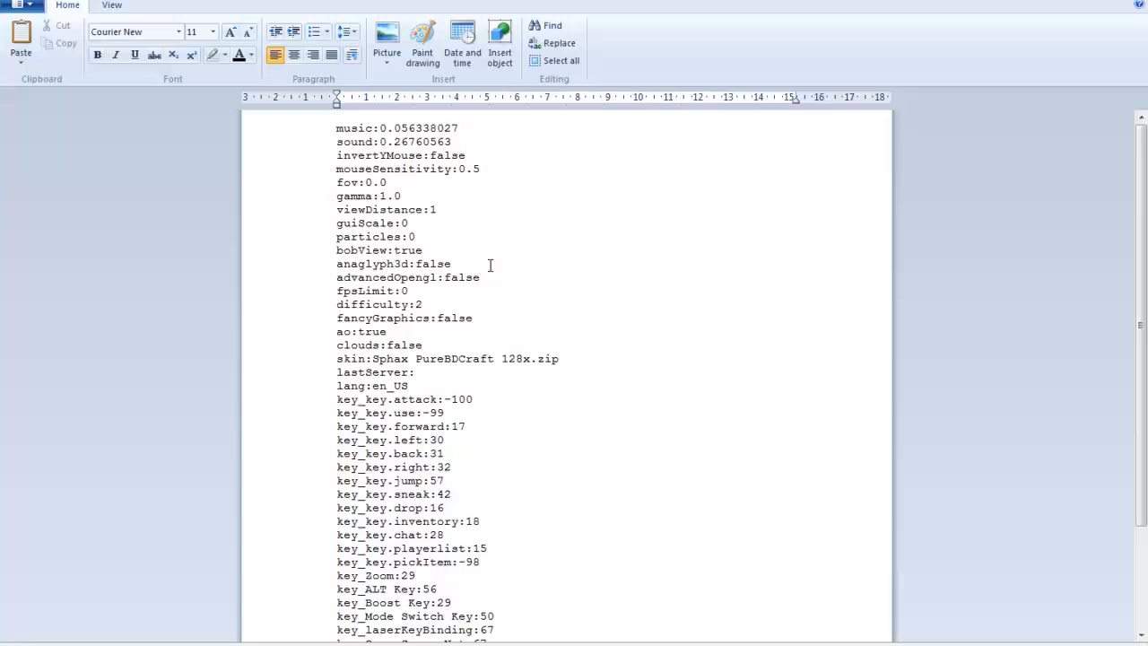
pyautogui.press('Backspace')
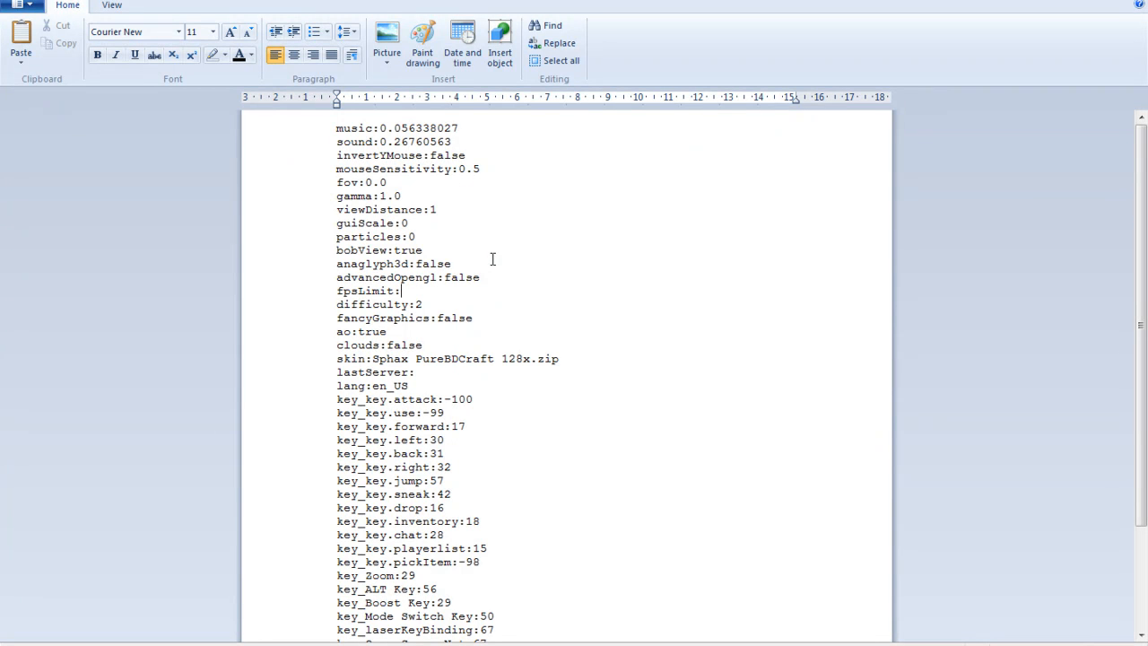
pyautogui.write('2050')
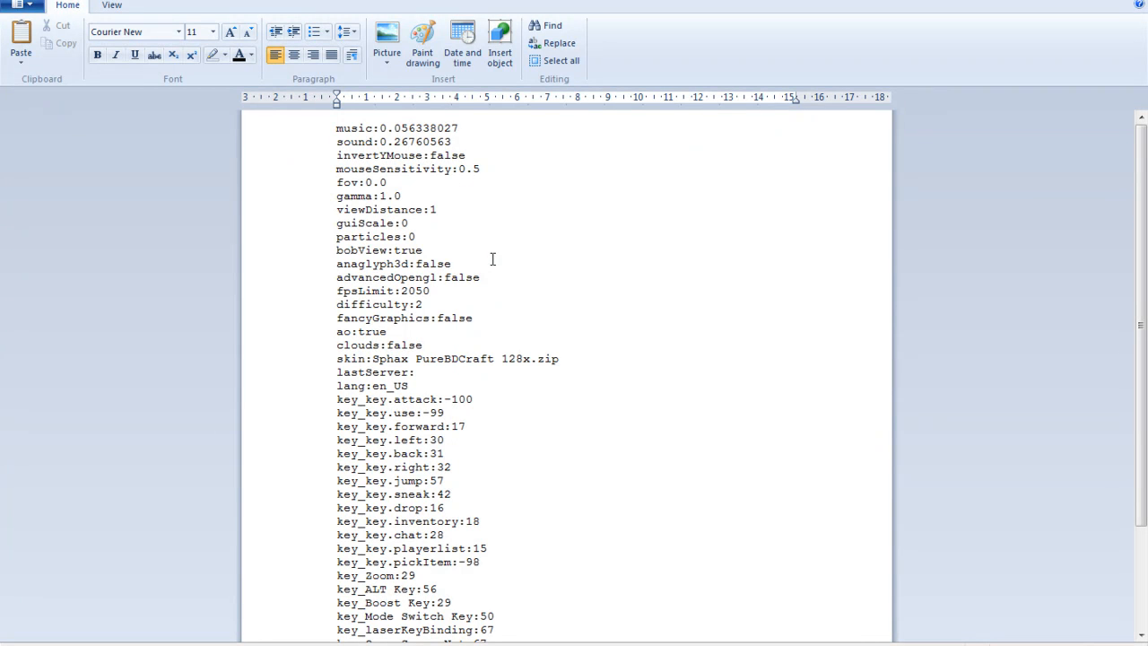
pyautogui.moveTo(590, 329)
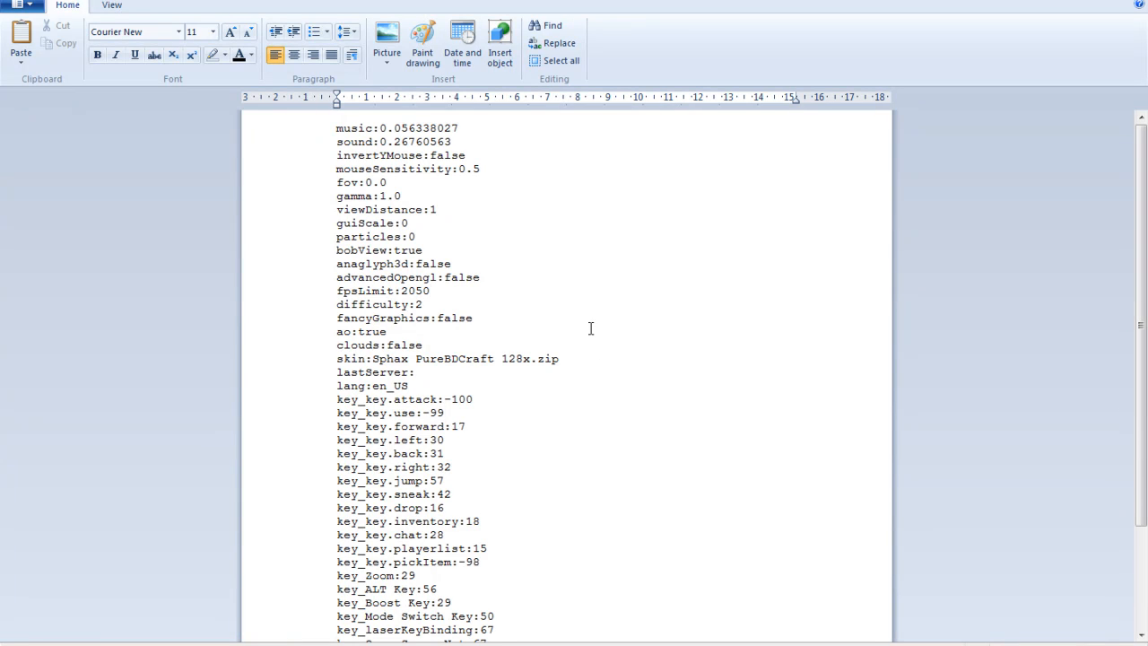
pyautogui.click(434, 290)
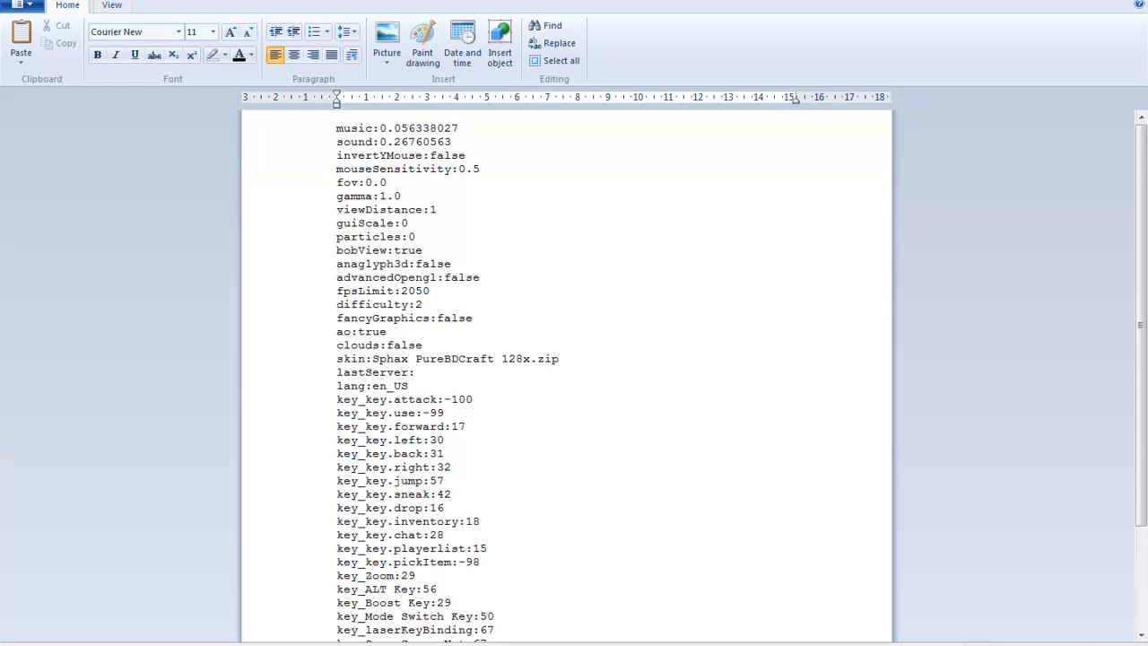
pyautogui.scroll(-3)
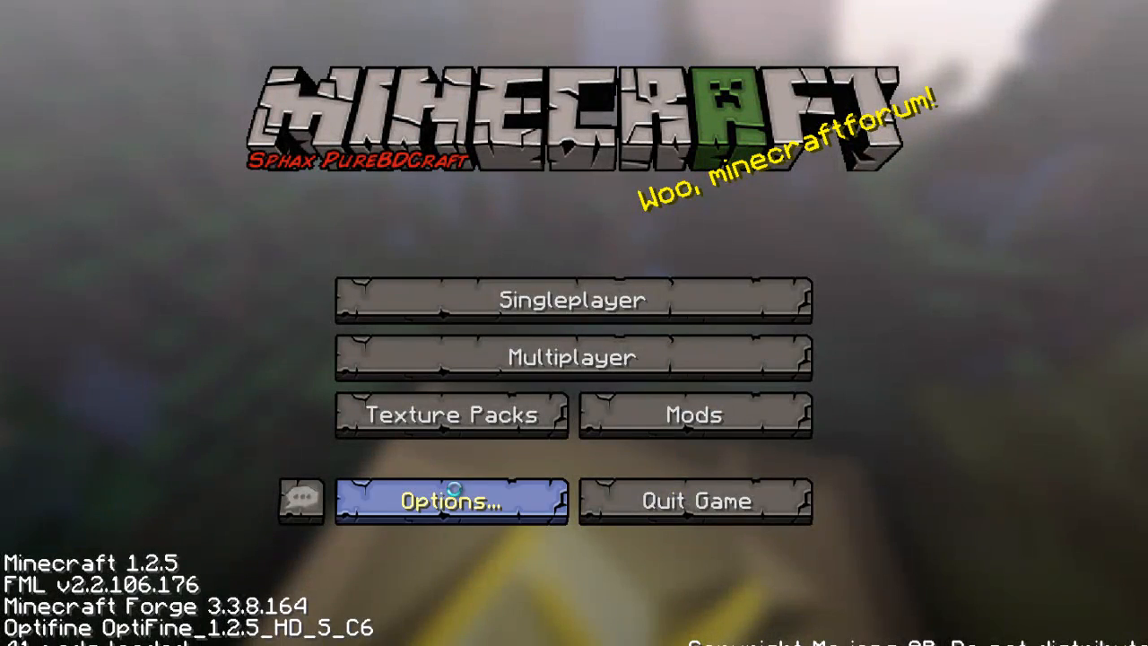
pyautogui.click(452, 500)
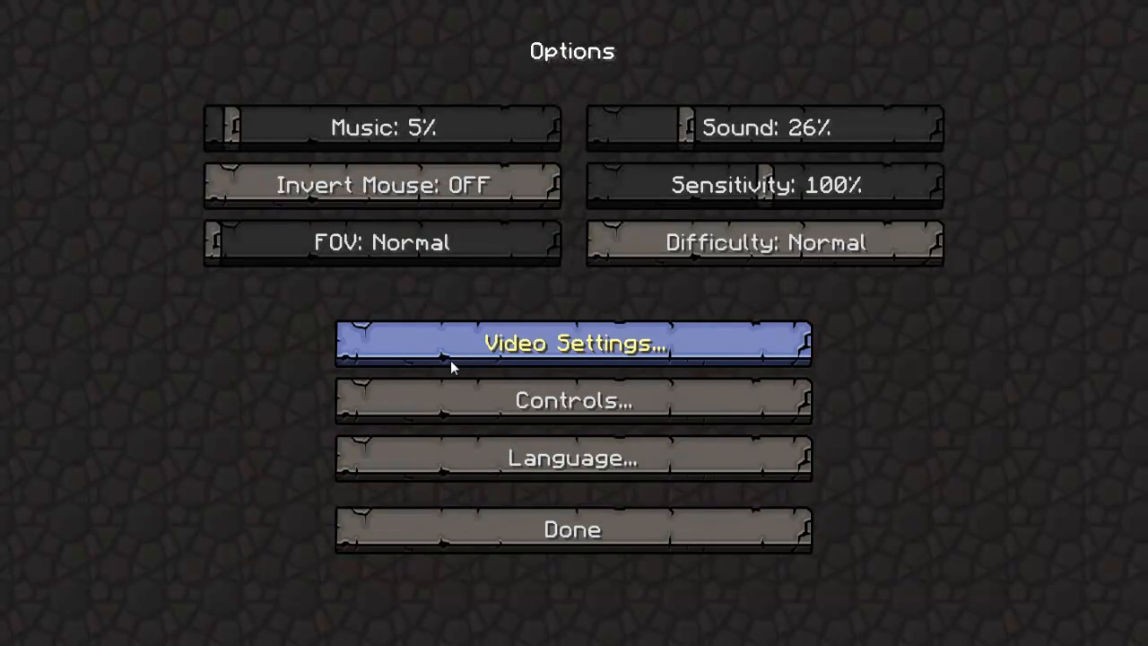
pyautogui.moveTo(459, 337)
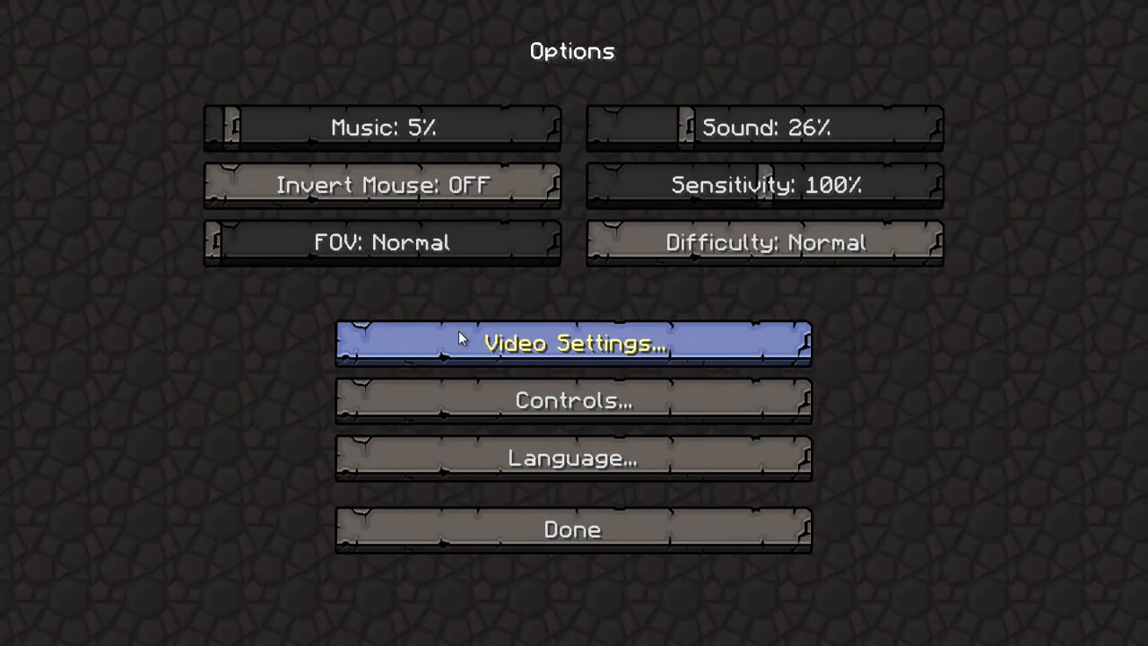
pyautogui.click(571, 344)
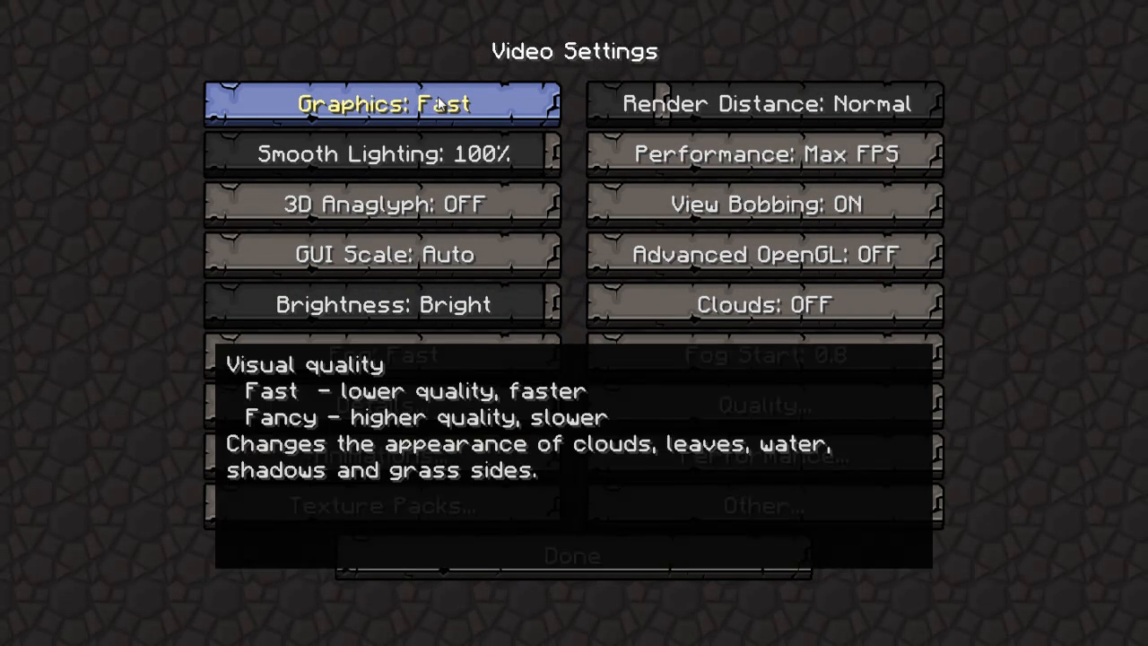
pyautogui.moveTo(678, 118)
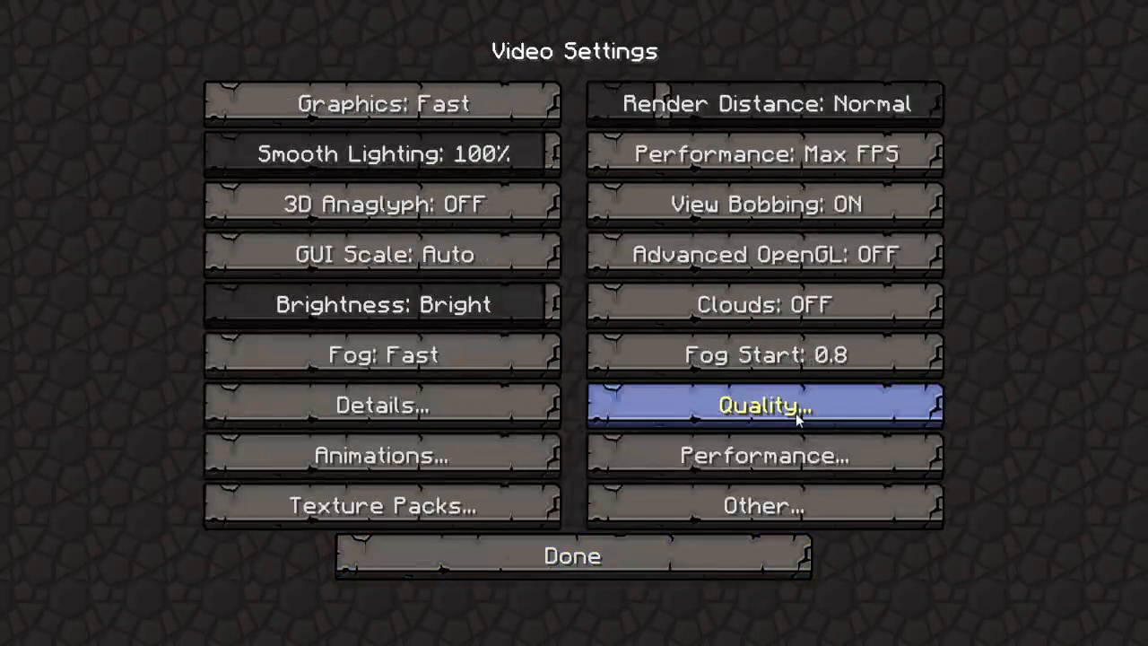
pyautogui.click(764, 455)
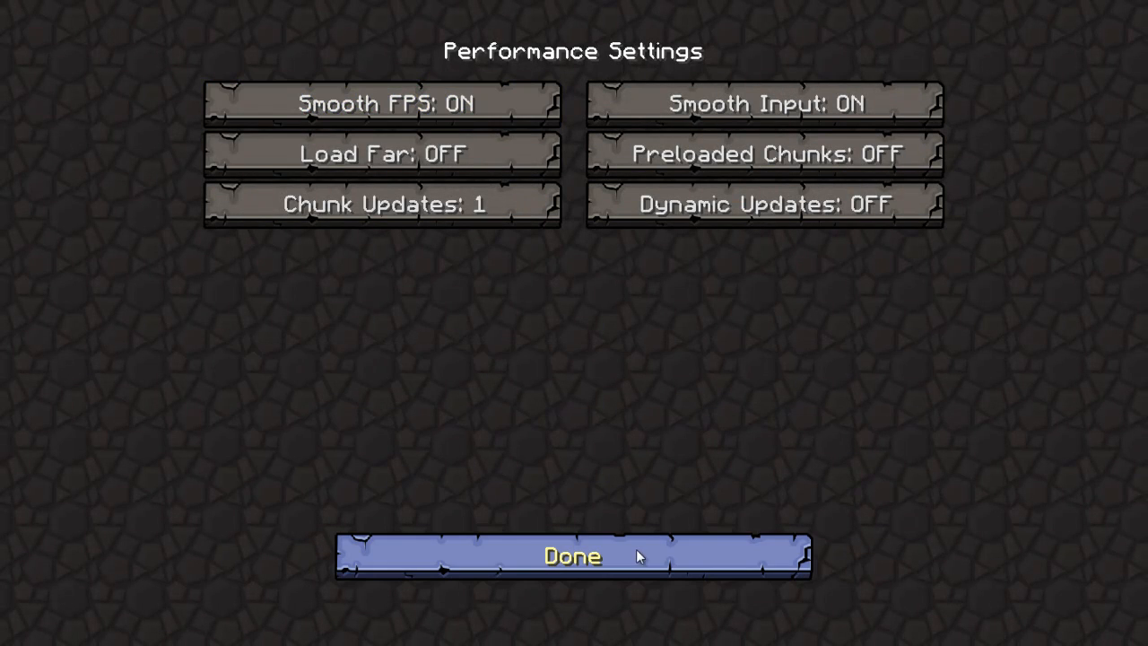
pyautogui.click(572, 556)
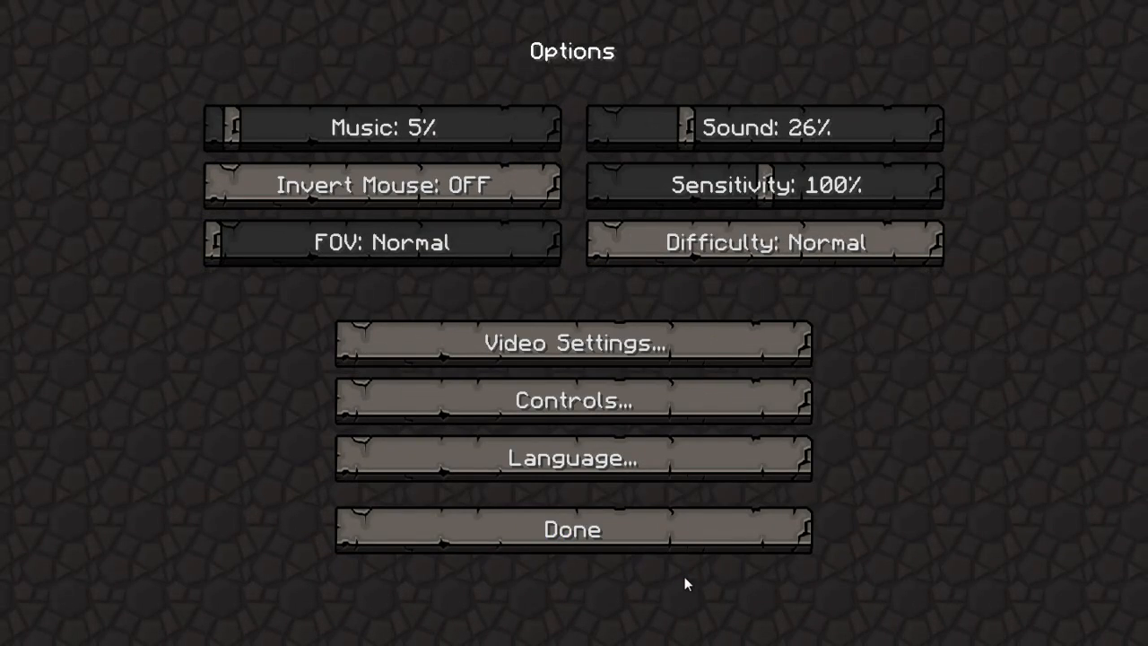
pyautogui.click(570, 529)
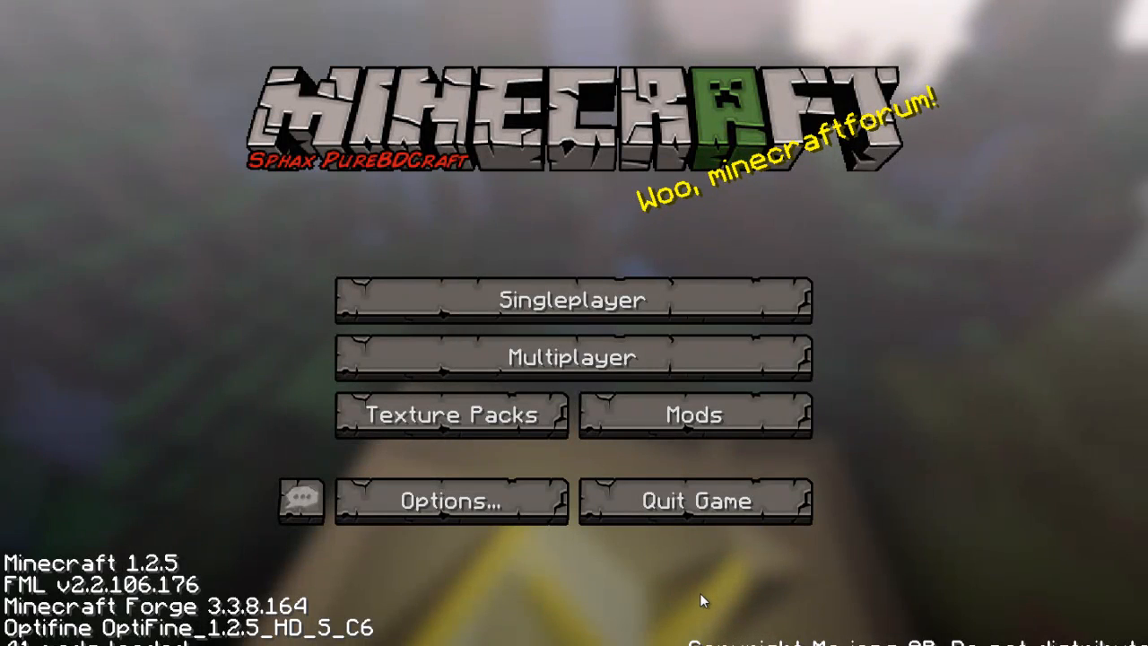